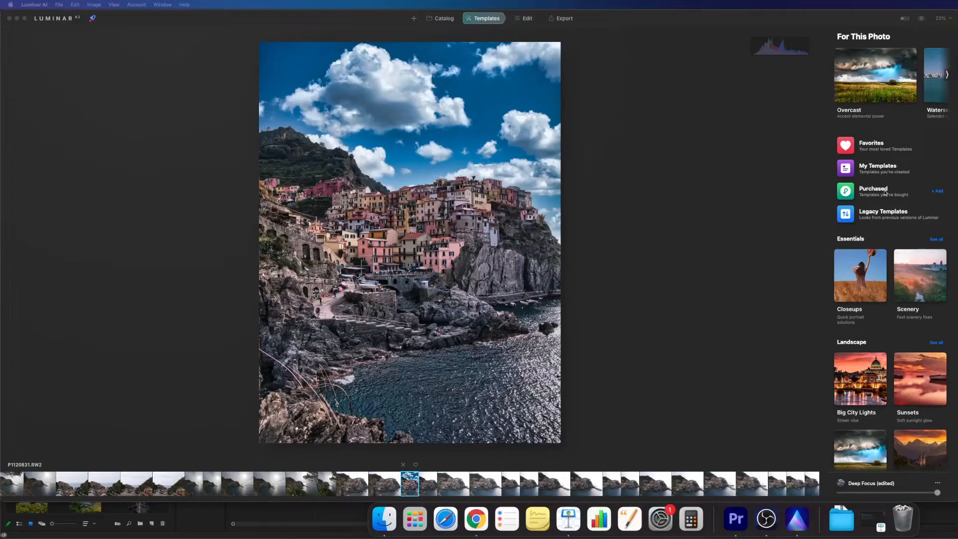
- Browse the purchased Ultimate Landscapes collection and scroll through the replacement skies
left_click(874, 191)
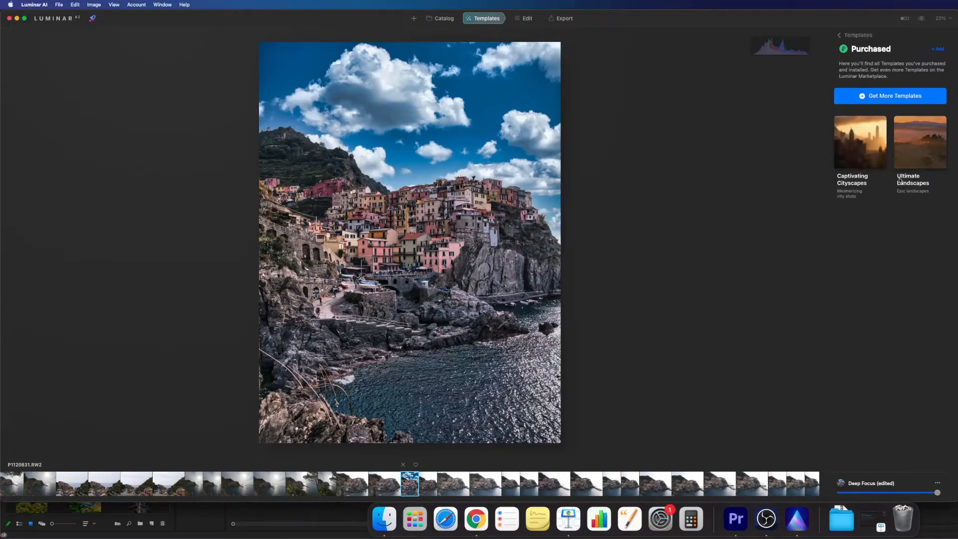
left_click(919, 143)
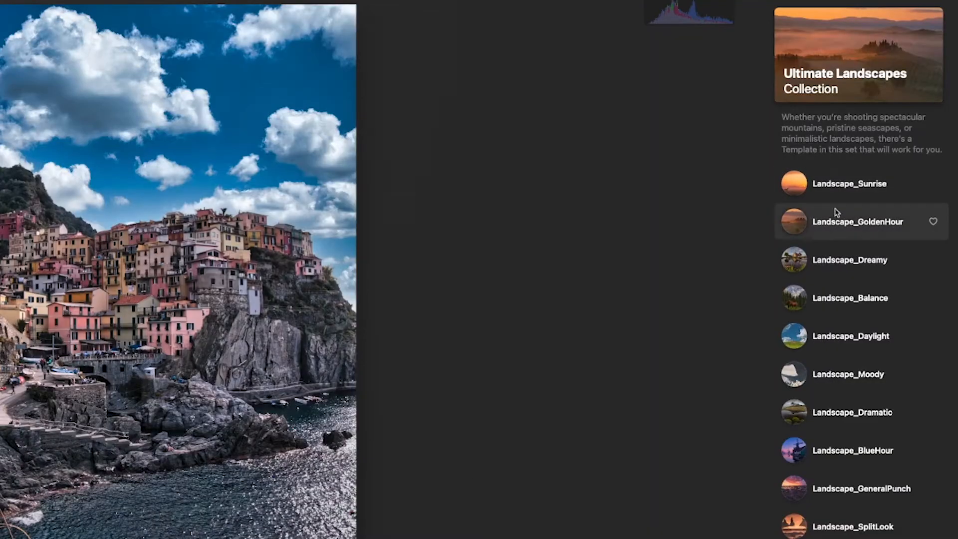
mouse_move(837, 515)
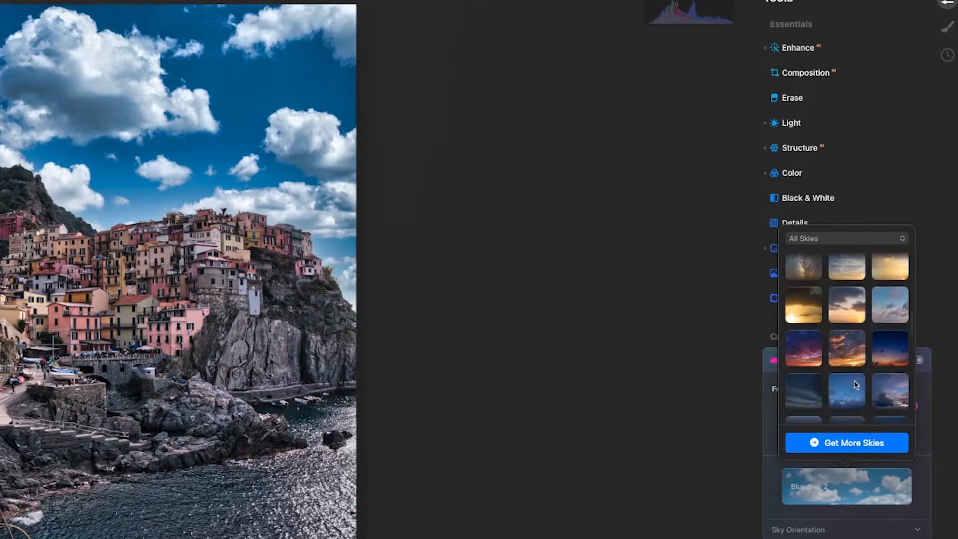
scroll("down", 3)
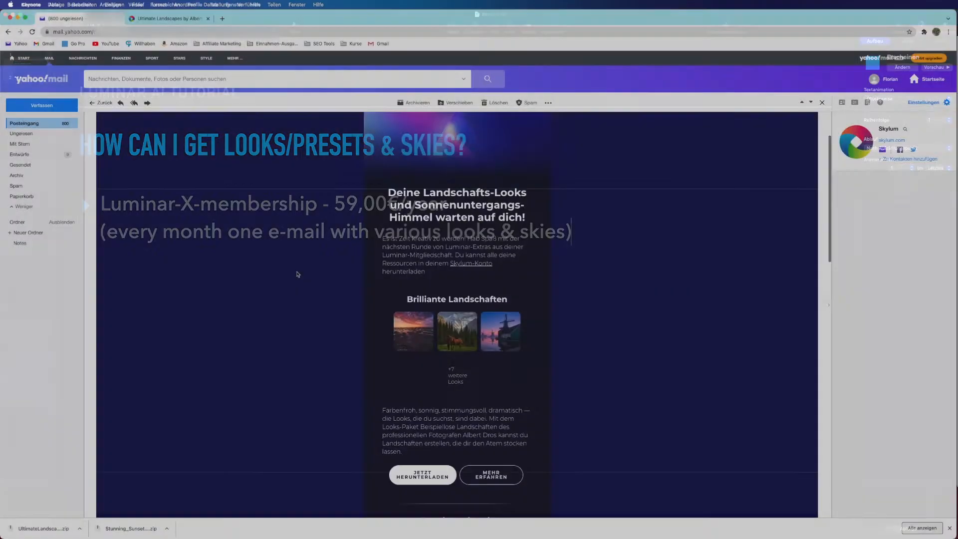
scroll("down", 3)
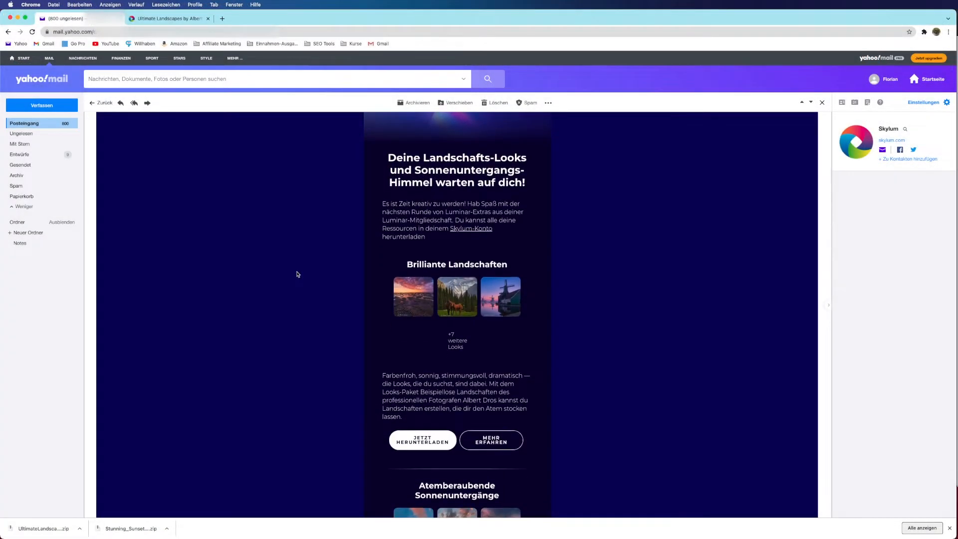
scroll("down", 3)
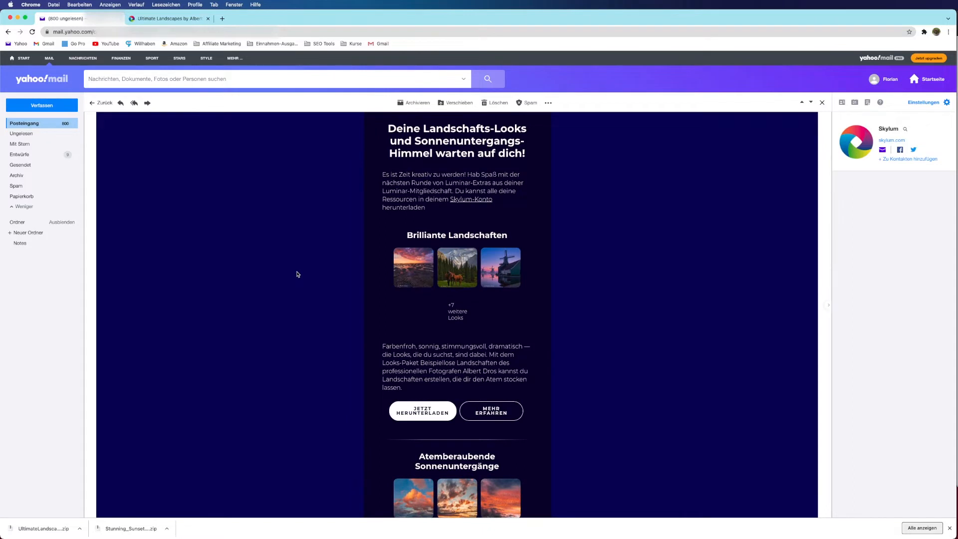
scroll("down", 3)
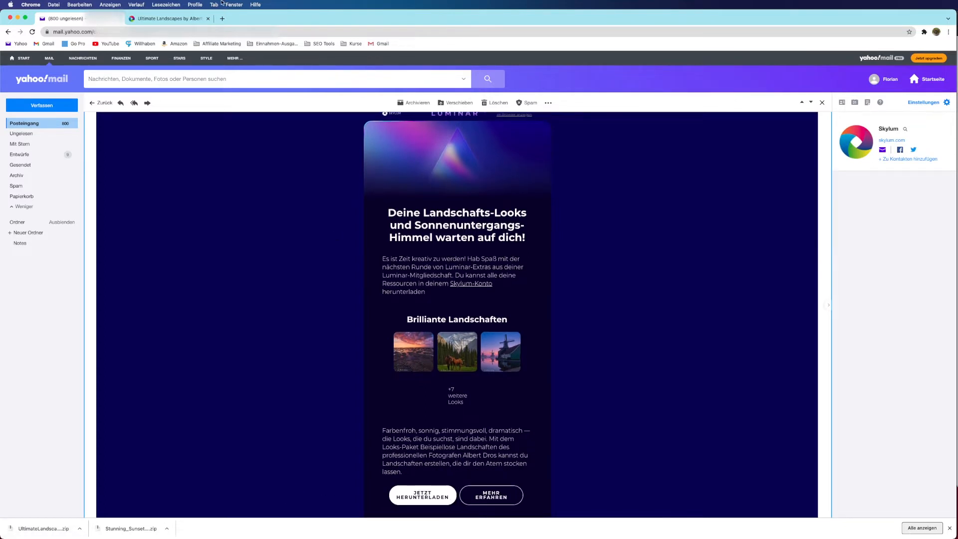
- Show the Ultimate Landscapes by Albert Dros page, then the Downloads folder with the template zips
left_click(167, 18)
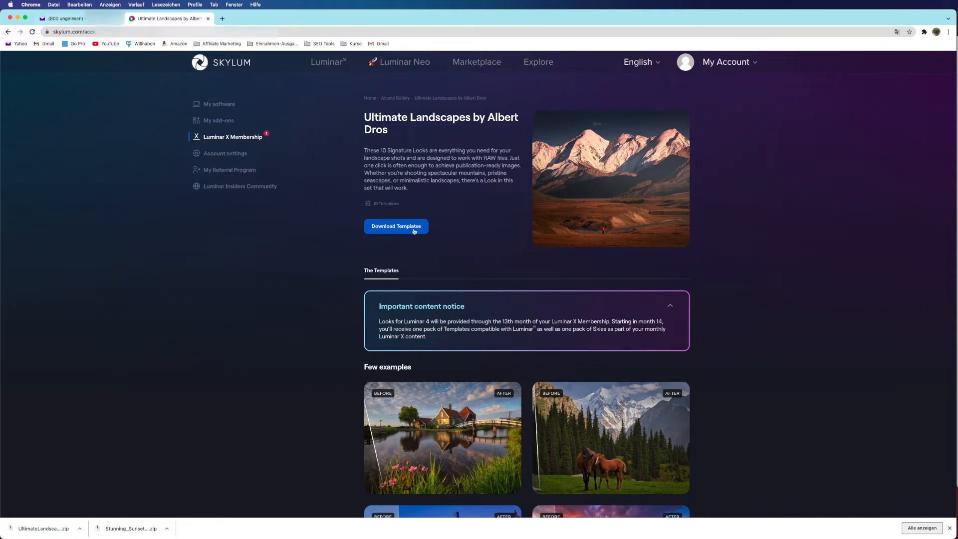
mouse_move(525, 230)
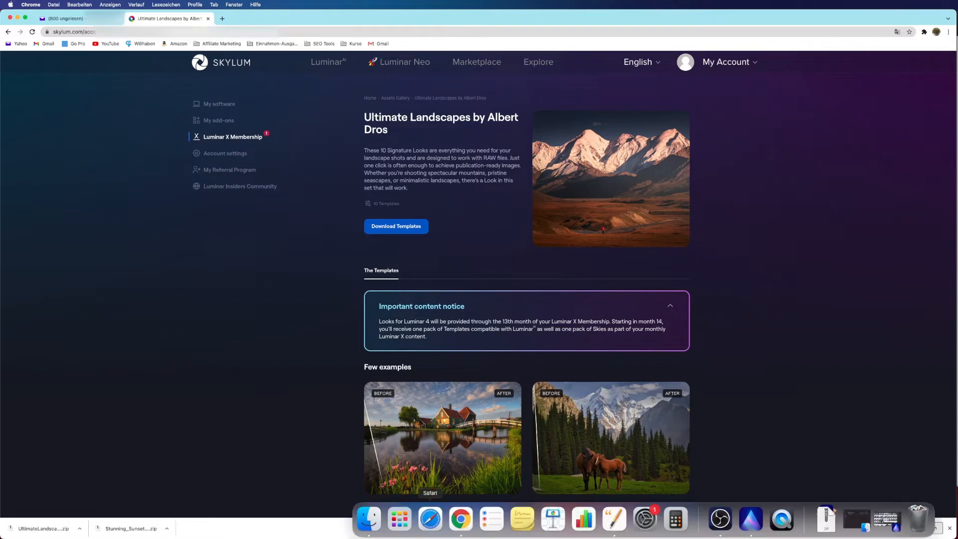
mouse_move(825, 520)
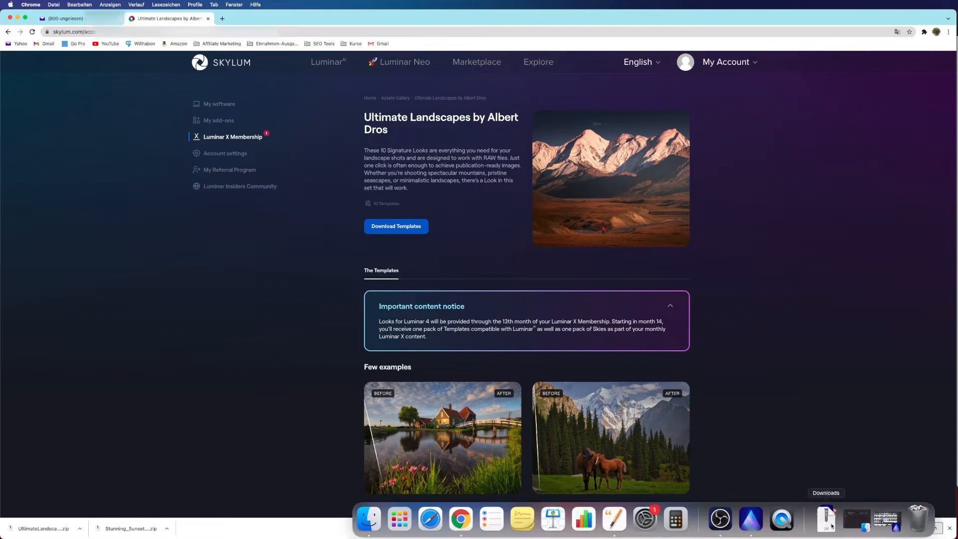
left_click(825, 520)
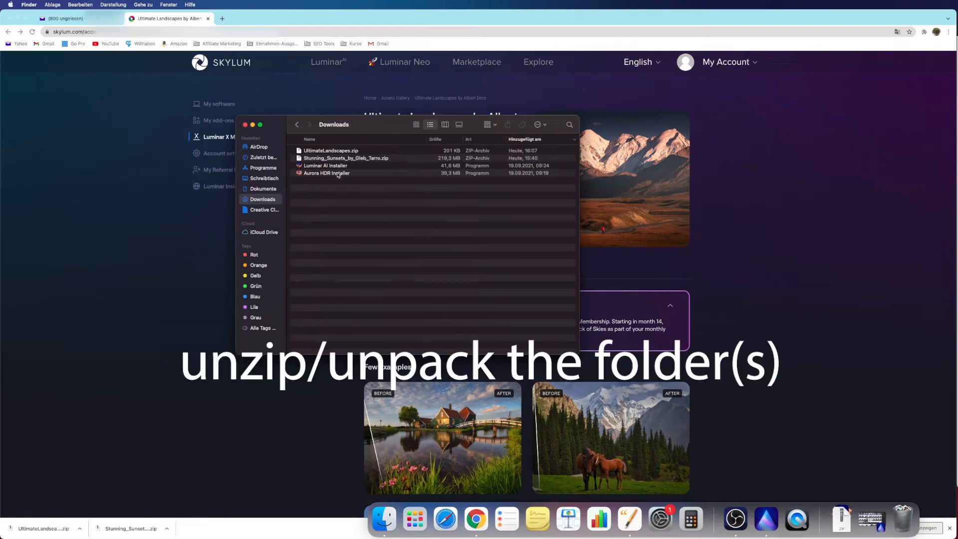
mouse_move(341, 166)
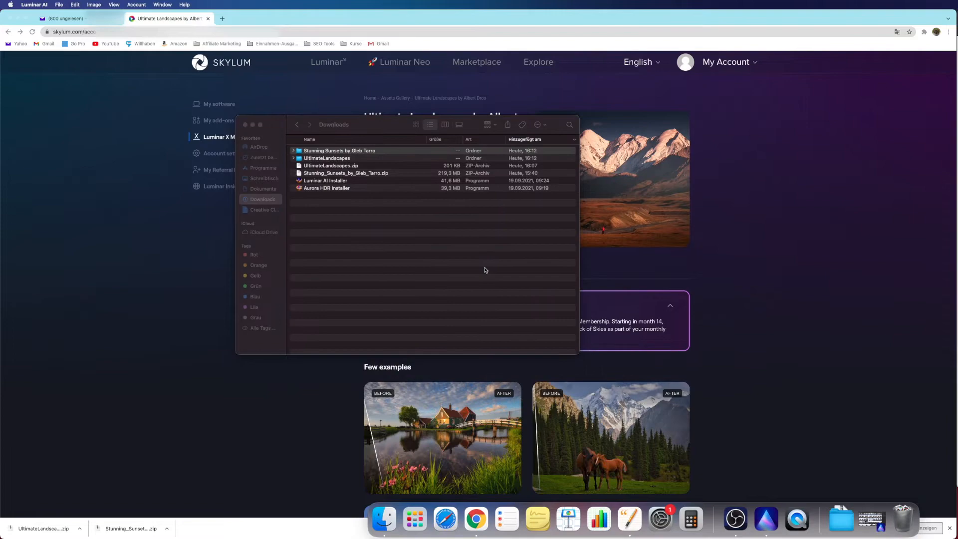
mouse_move(627, 376)
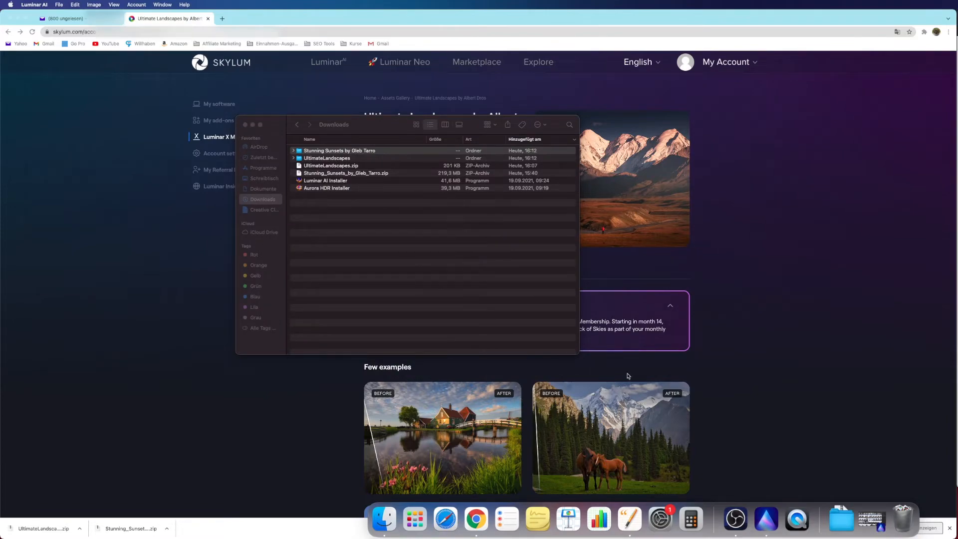
mouse_move(765, 519)
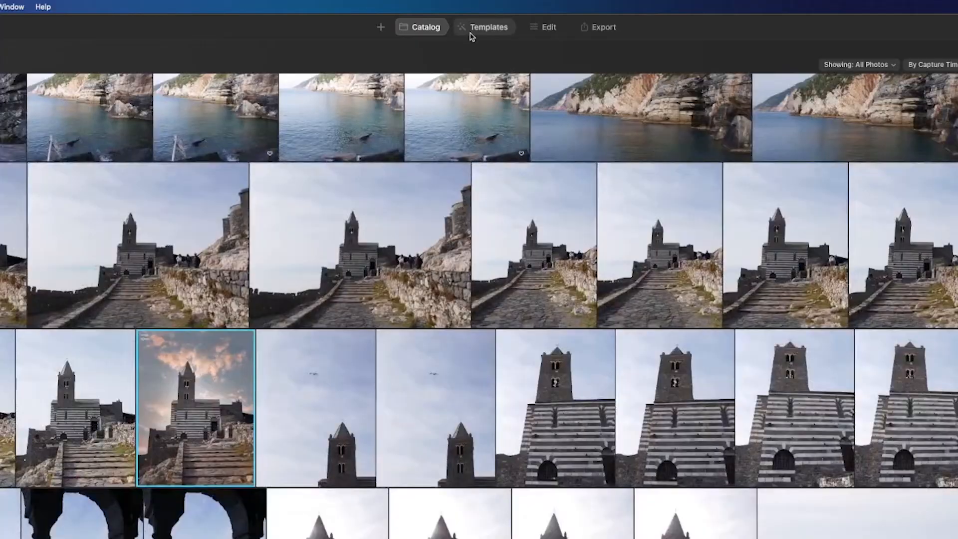
- Add ULTIMATE LANDSCAPES.ltc from the UltimateLandscapes folder as a template collection
left_click(482, 27)
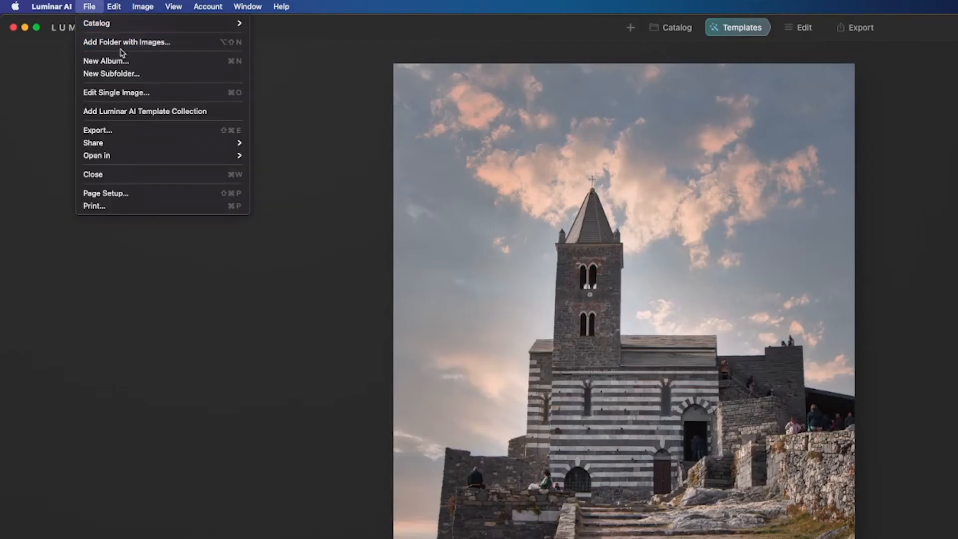
mouse_move(143, 111)
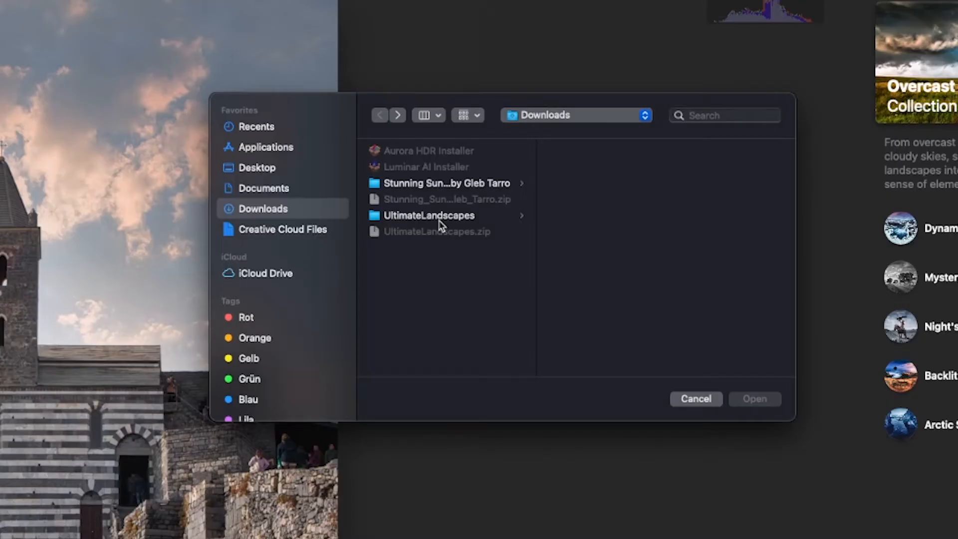
left_click(428, 215)
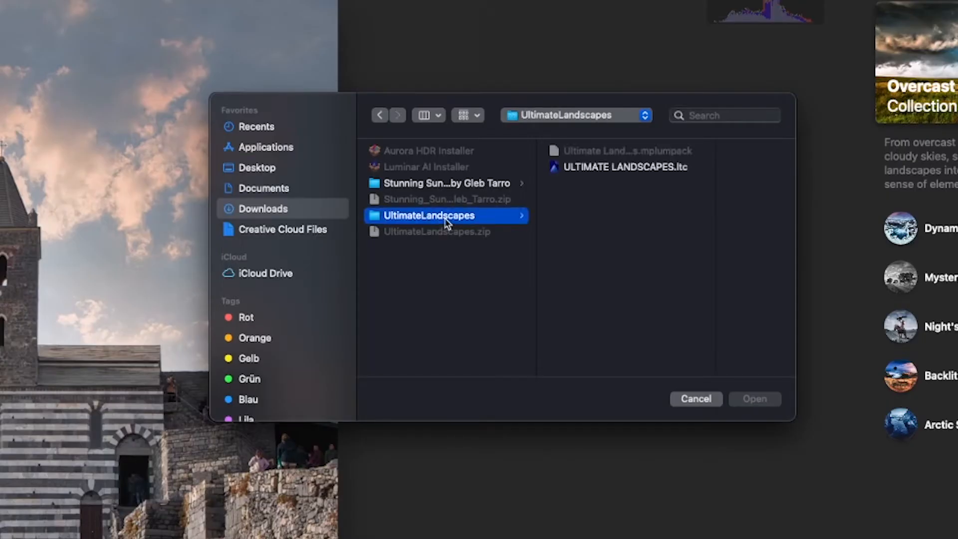
mouse_move(607, 179)
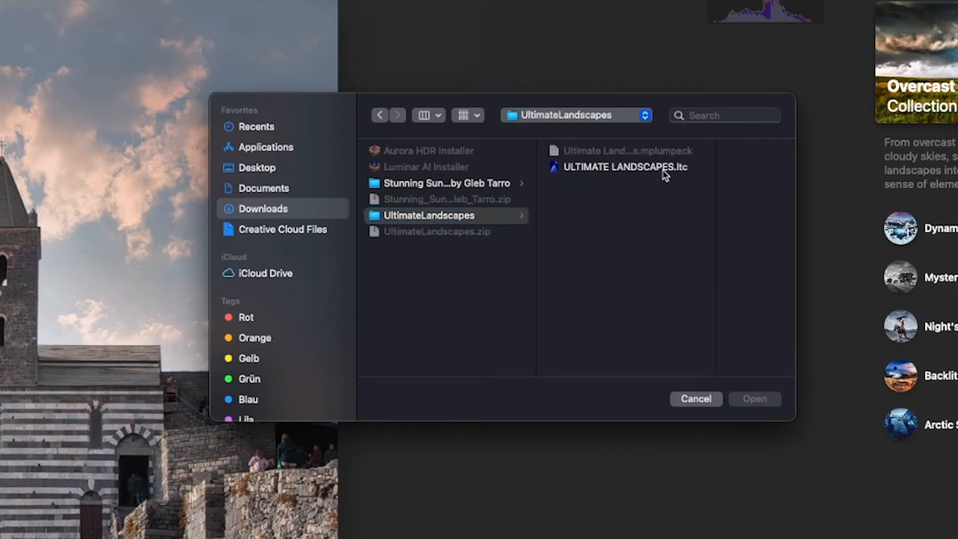
left_click(624, 167)
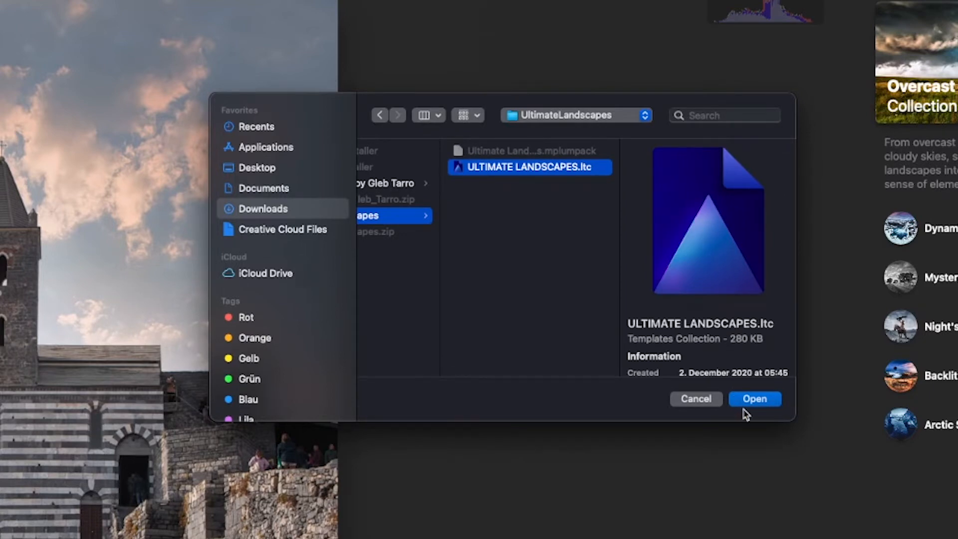
left_click(755, 398)
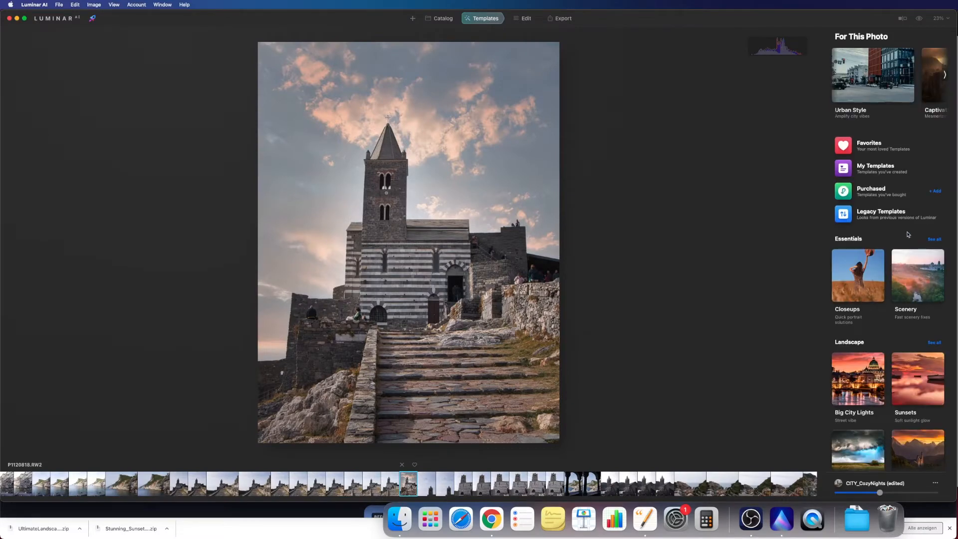
- Add ULTIMATE LANDSCAPES.lrtpl and list the collection's ten looks from Sunrise to SplitLook
left_click(870, 191)
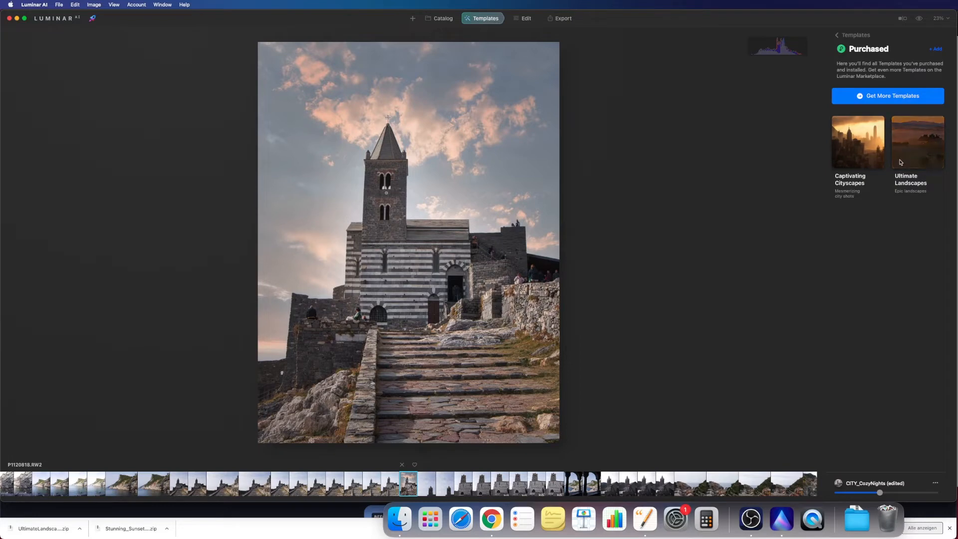
mouse_move(875, 208)
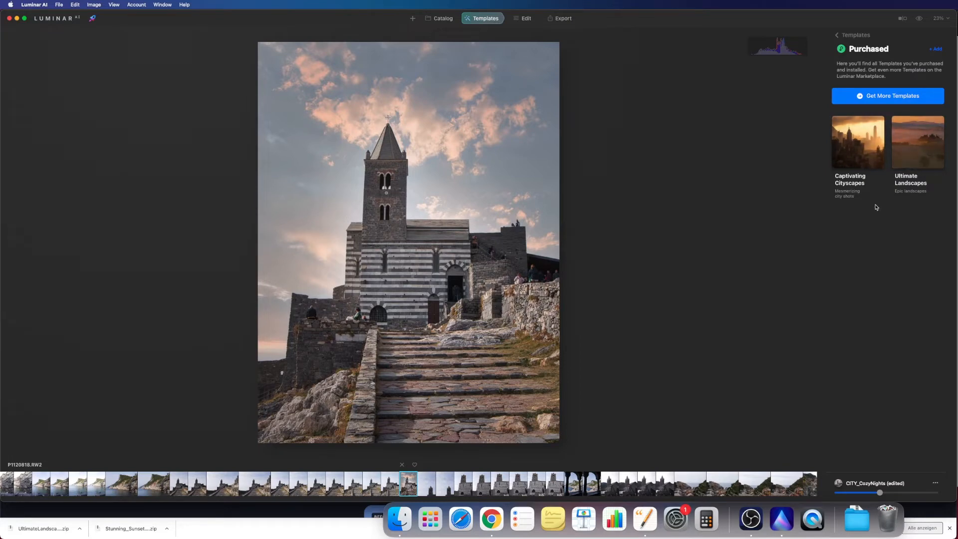
left_click(836, 35)
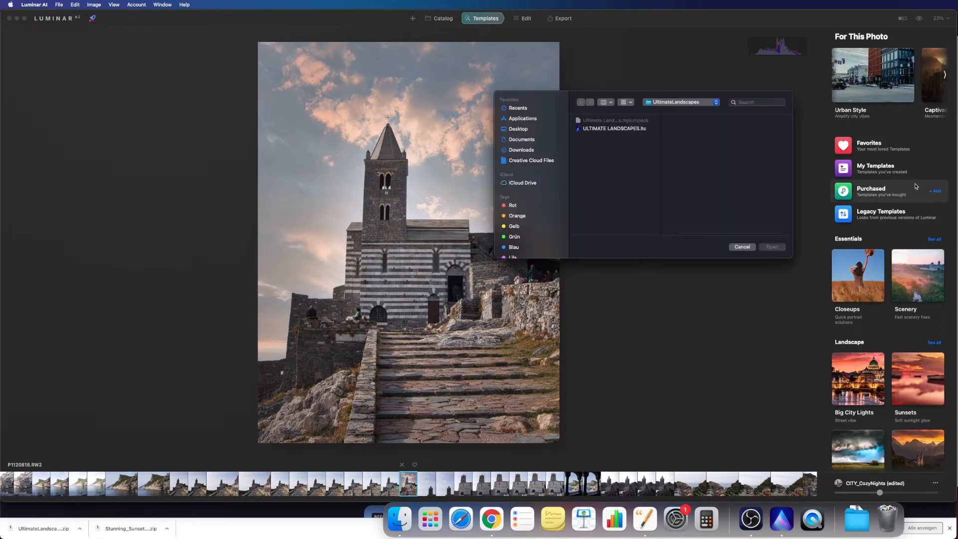
left_click(613, 128)
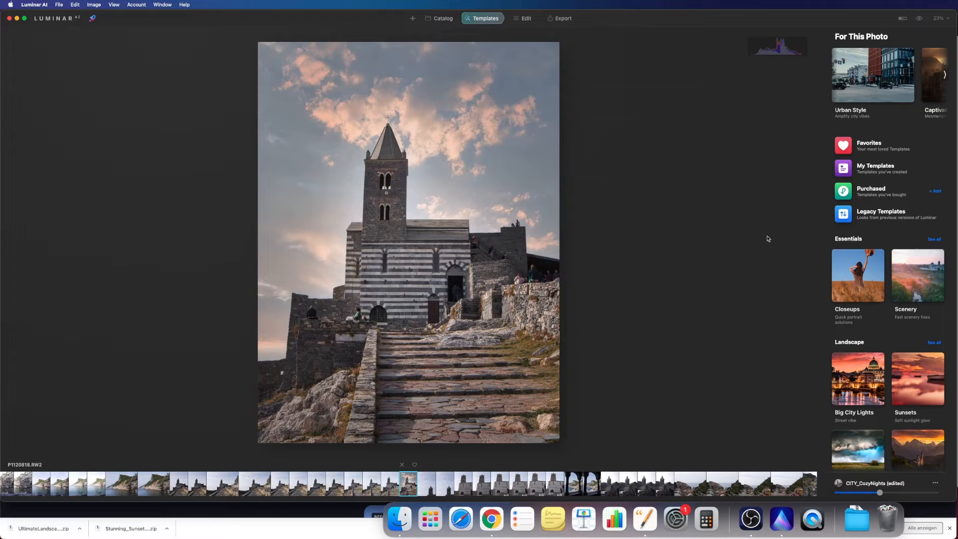
left_click(869, 190)
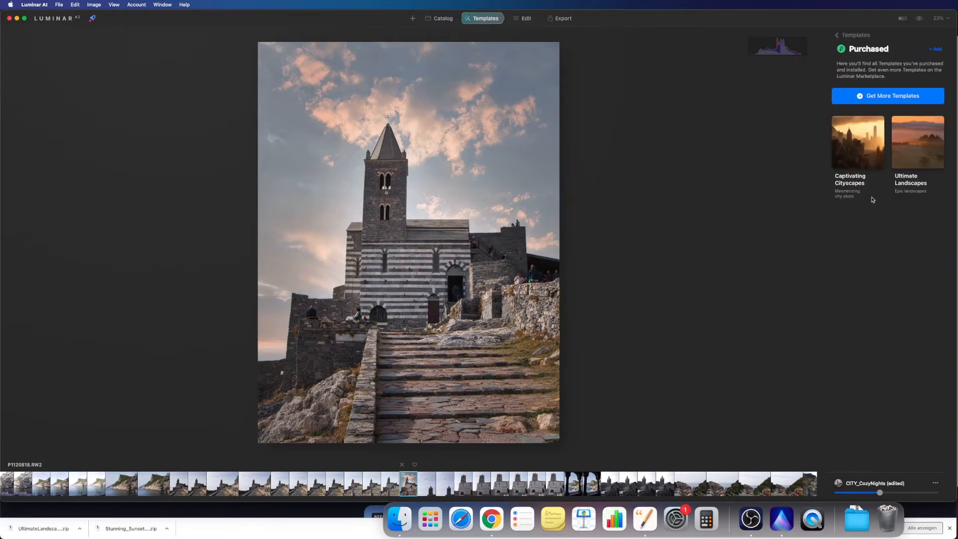
left_click(916, 141)
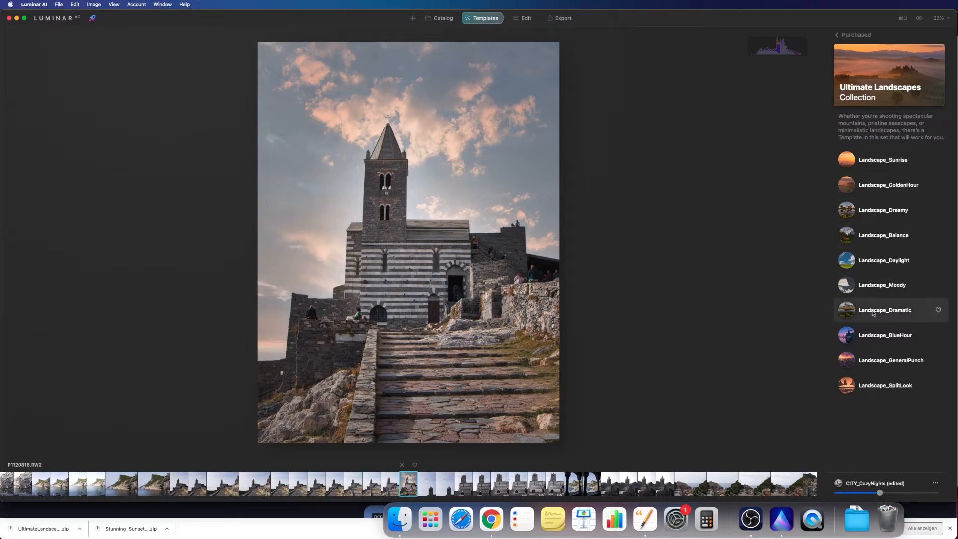
mouse_move(889, 385)
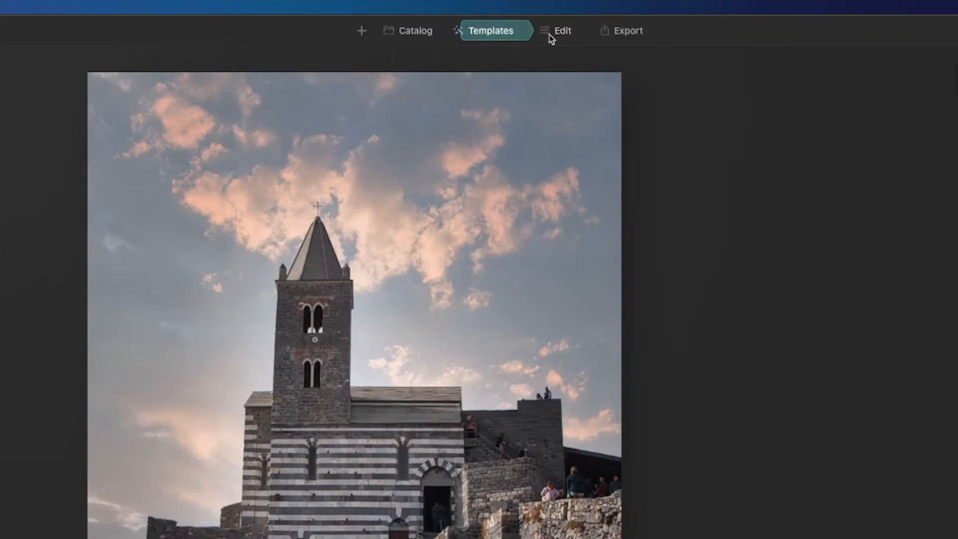
- In the Sky tool, load Stunning Skies 1 from the Stunning Sunsets folder as a custom sky
left_click(561, 31)
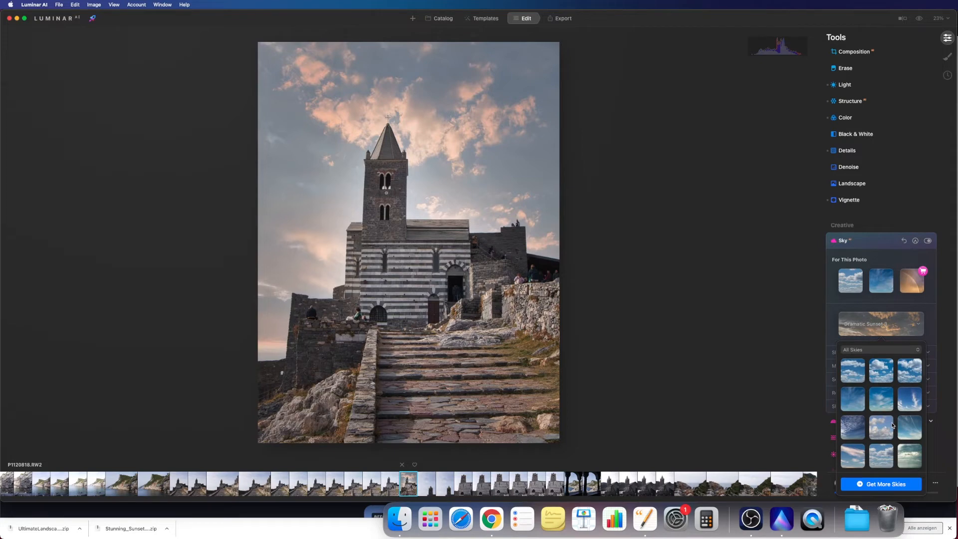
scroll("down", 3)
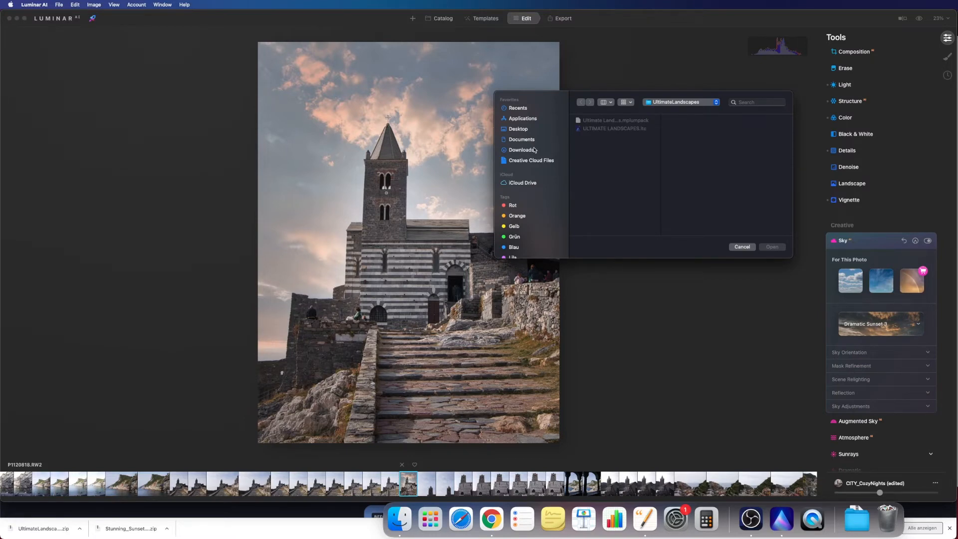
left_click(521, 150)
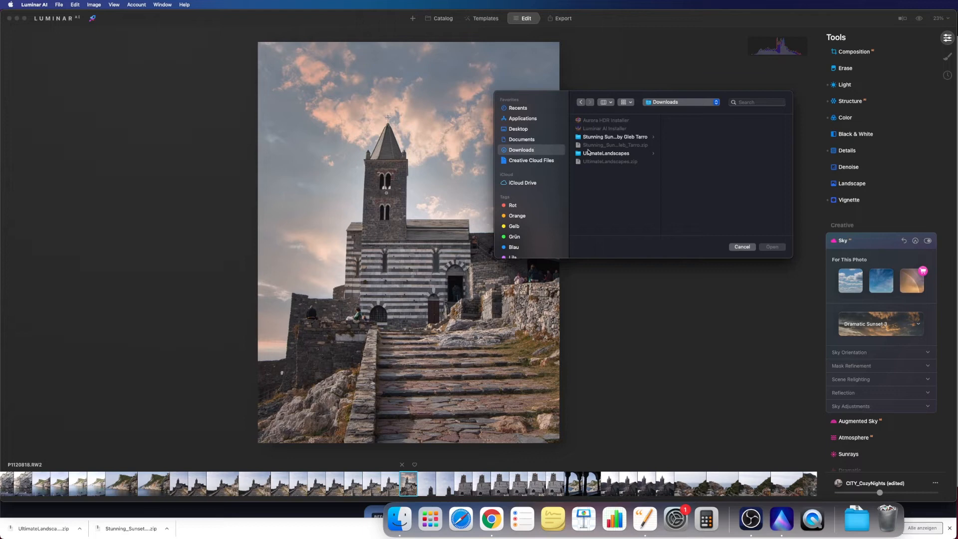
left_click(614, 137)
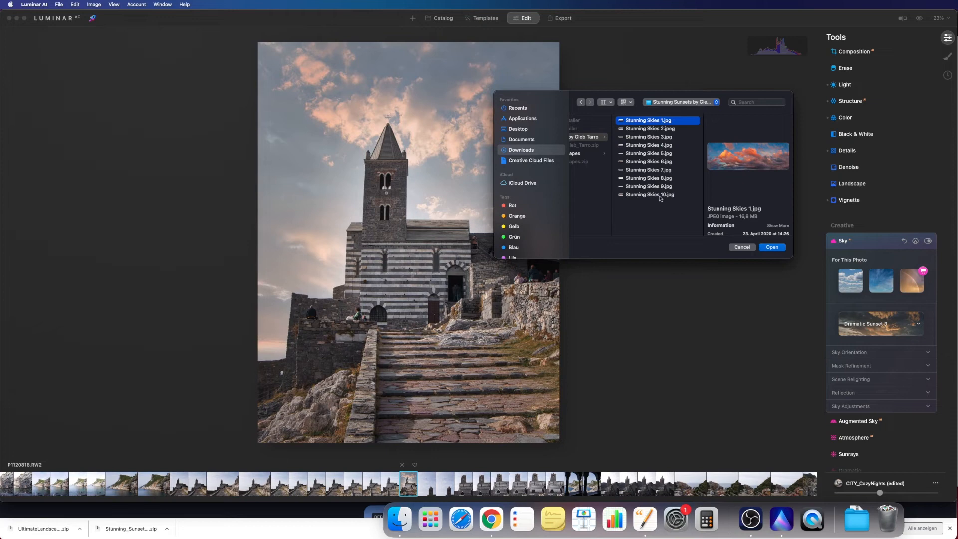
mouse_move(677, 141)
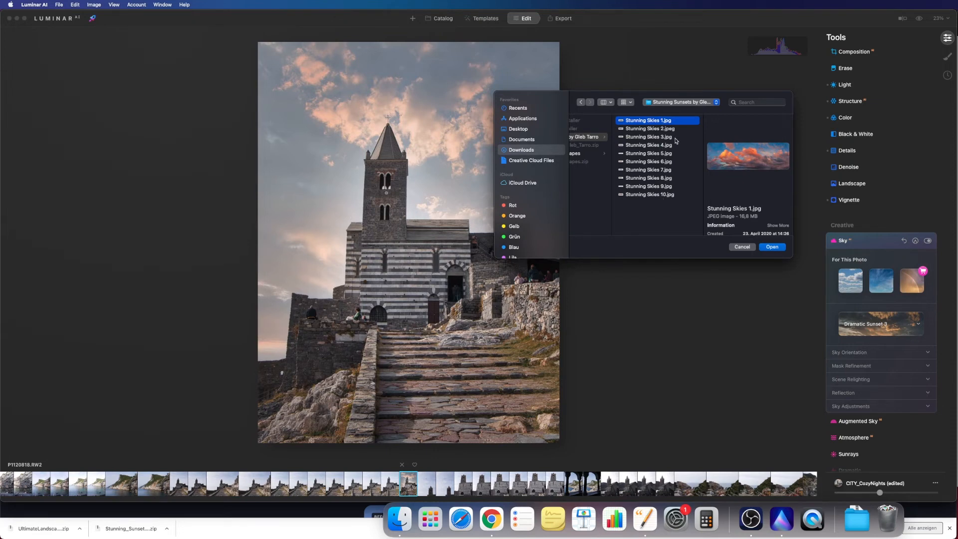
left_click(771, 246)
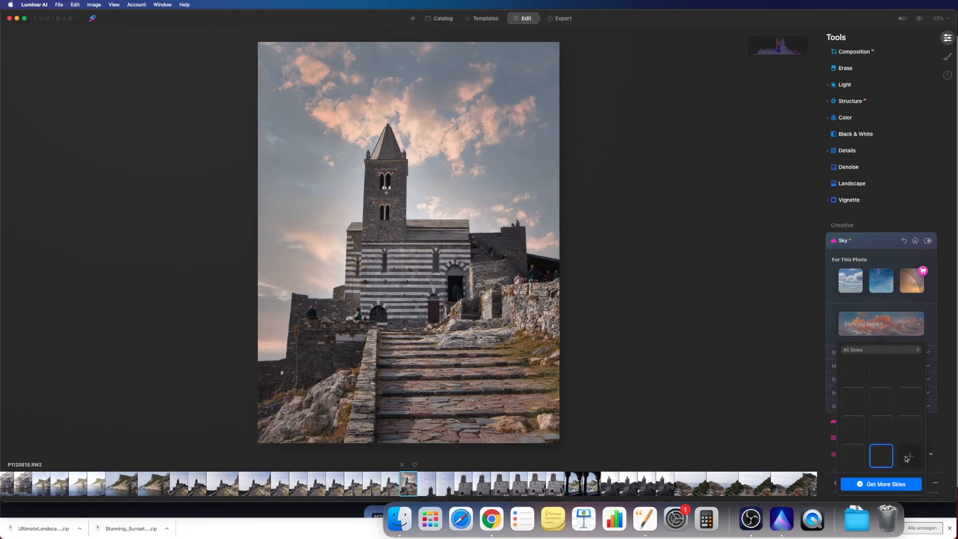
mouse_move(831, 318)
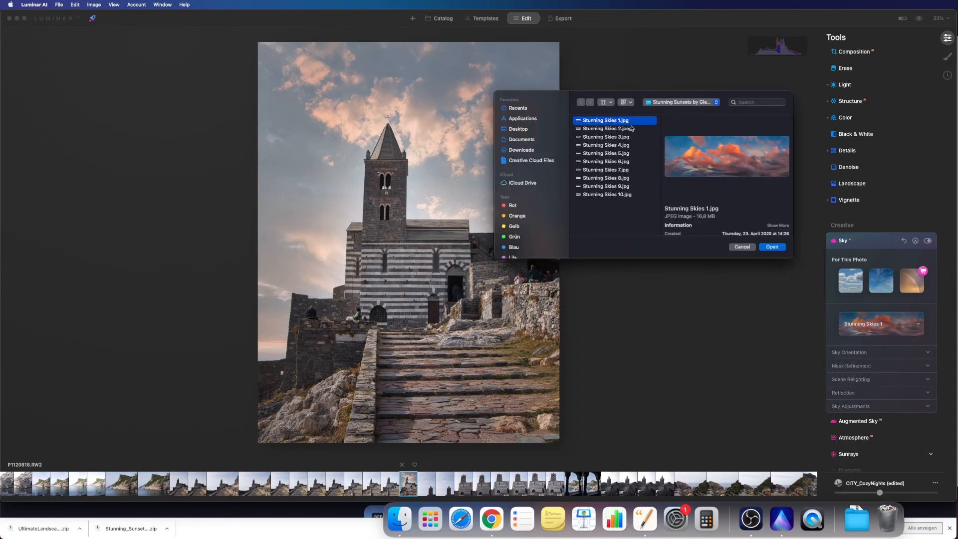
- Try Stunning Skies 2, then apply Stunning Skies 3 as the church photo's sky
left_click(771, 246)
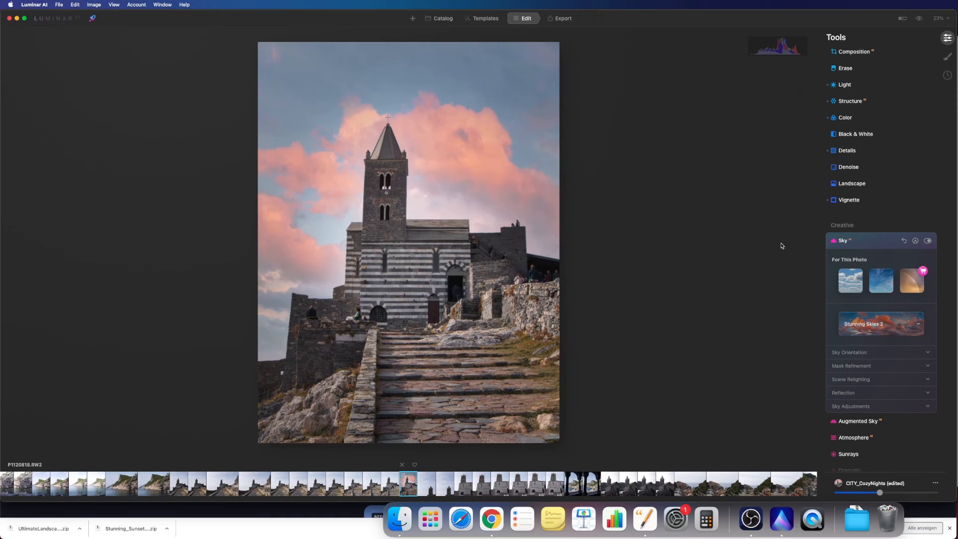
left_click(879, 324)
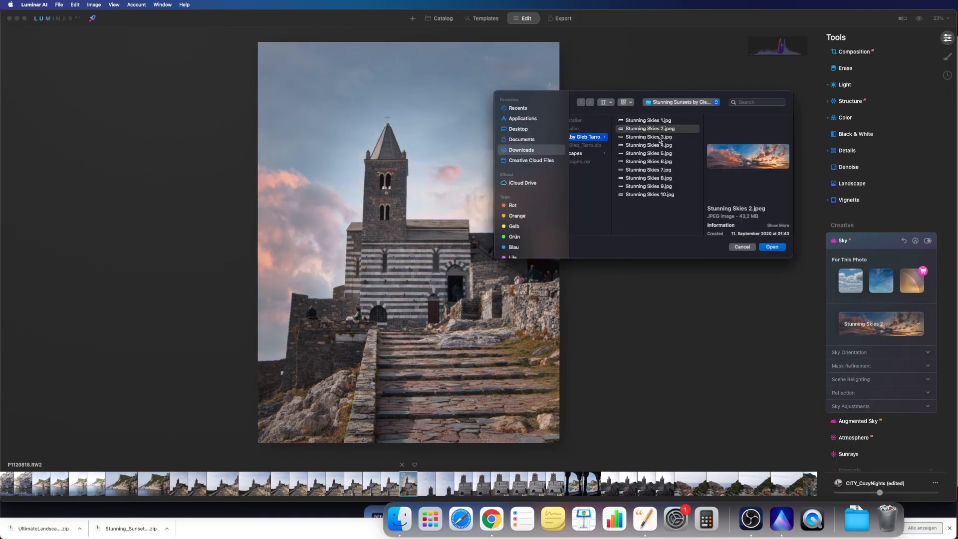
left_click(647, 136)
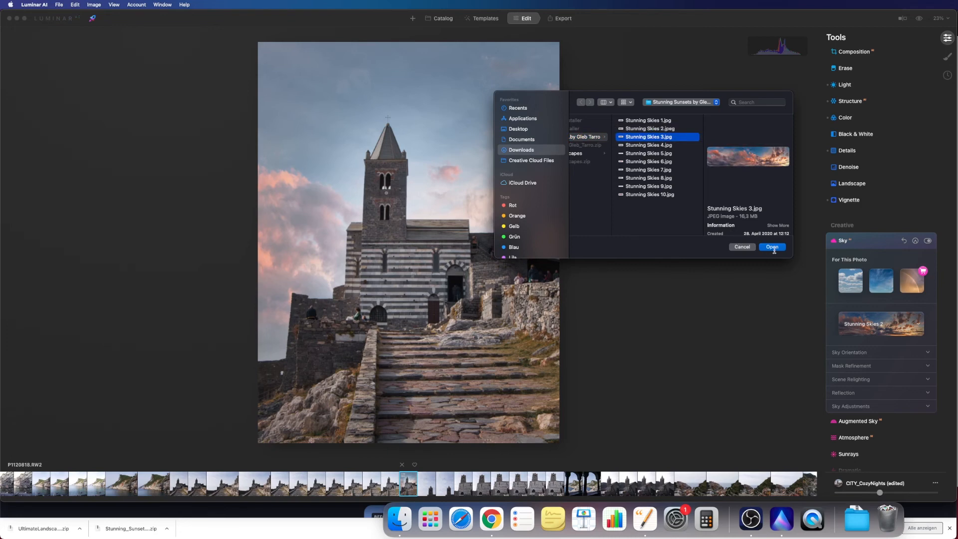
left_click(771, 246)
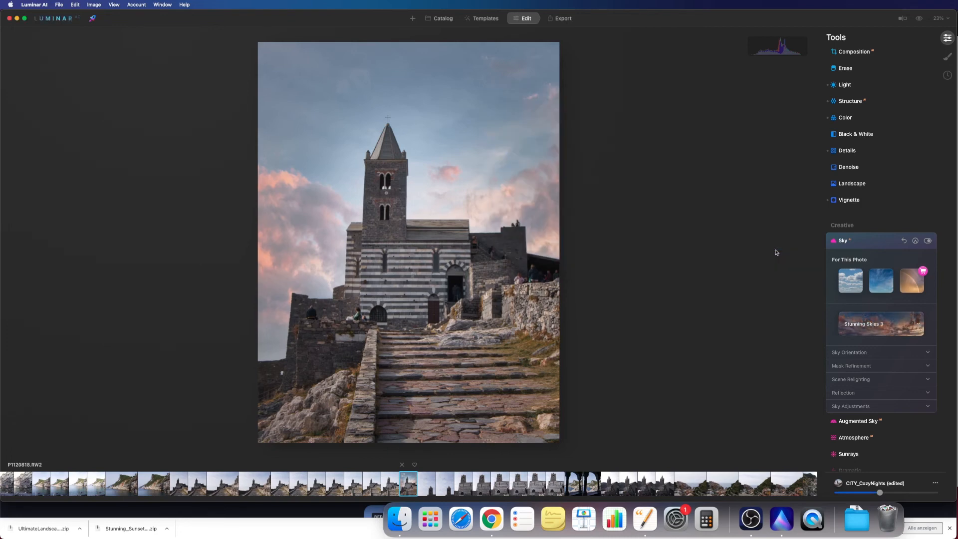